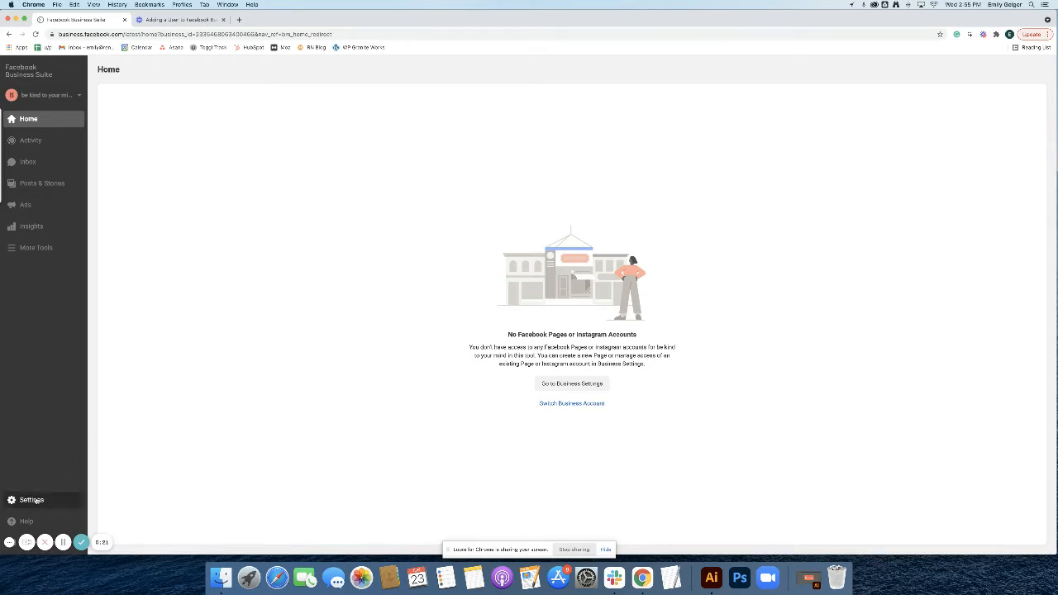
- Reach the Ad Accounts page in Business Settings and start creating a brand-new ad account
left_click(572, 384)
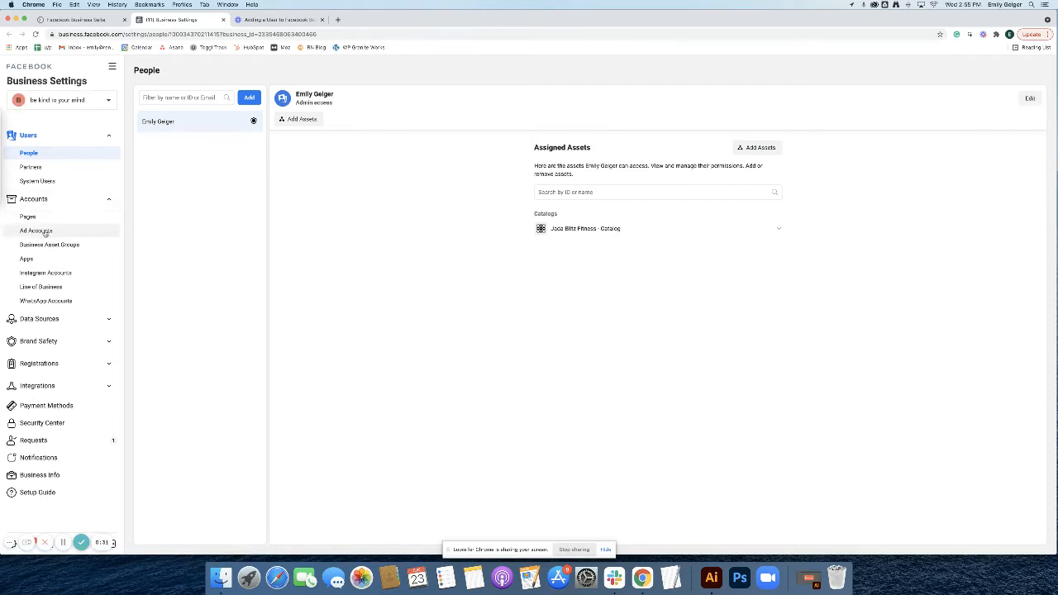
left_click(36, 231)
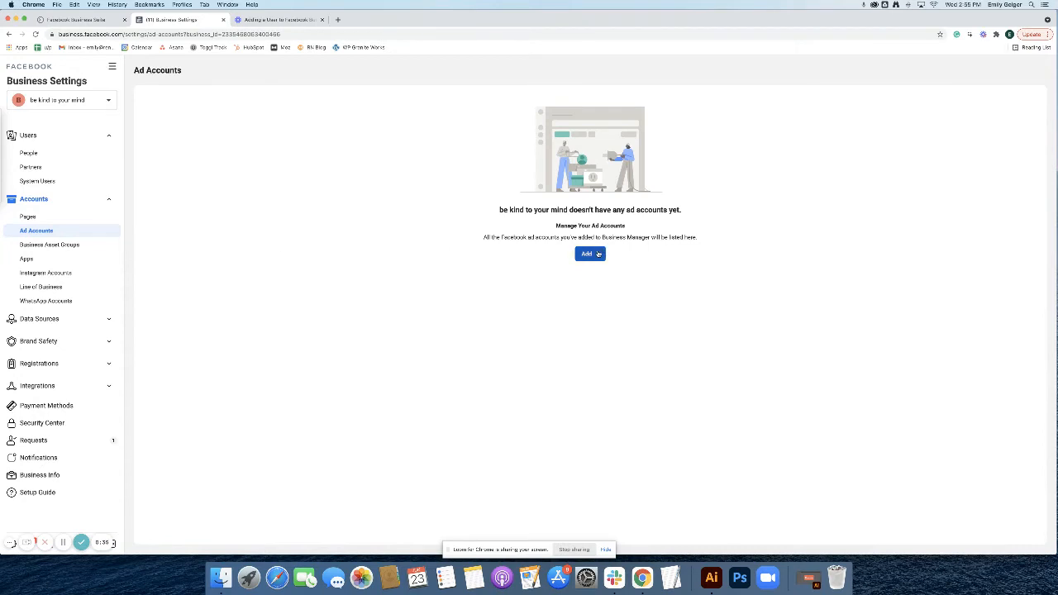
left_click(589, 254)
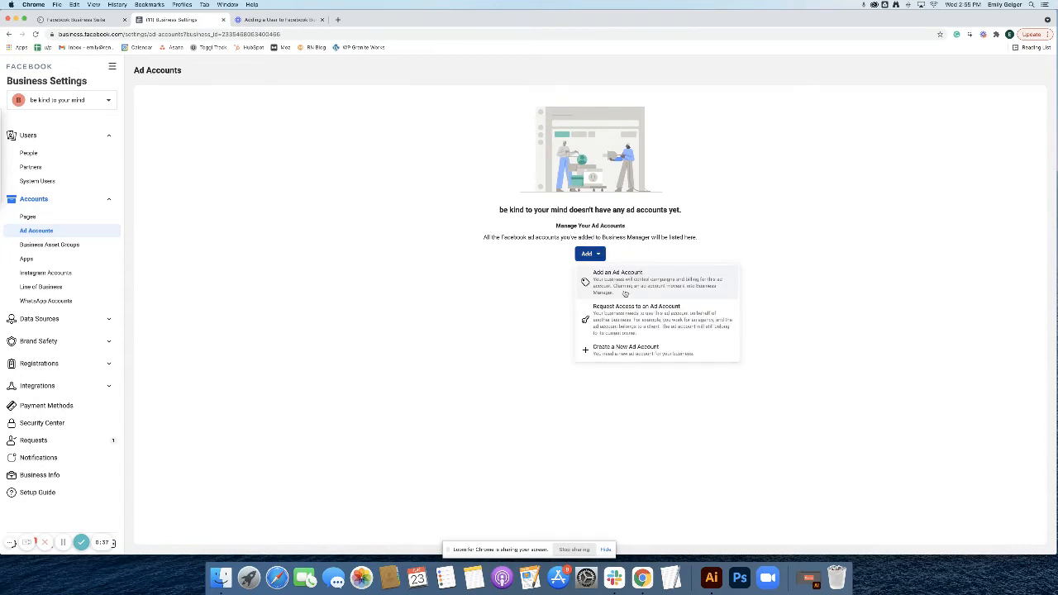
left_click(625, 347)
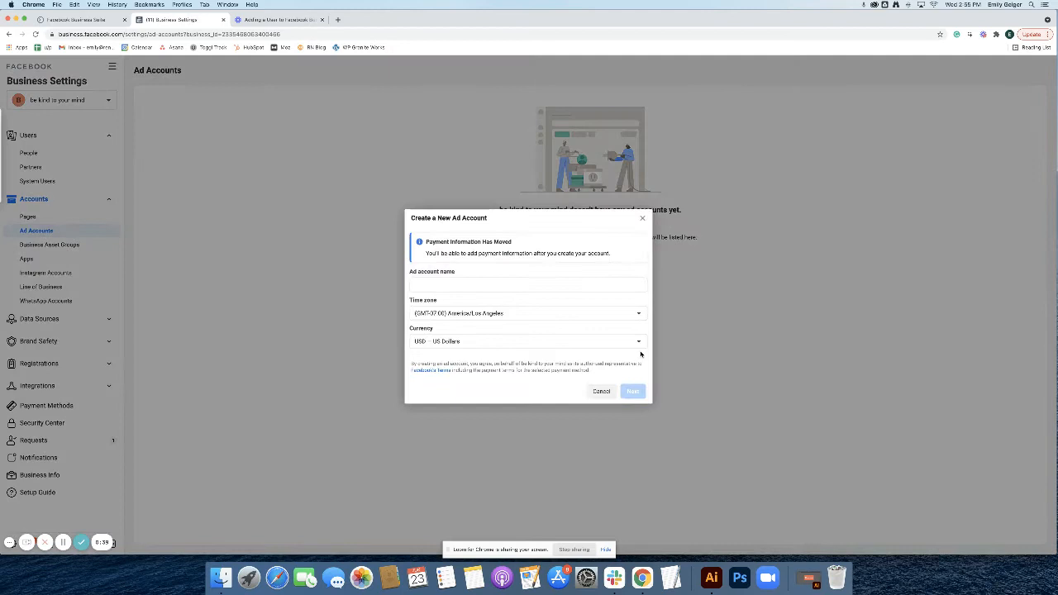
mouse_move(473, 294)
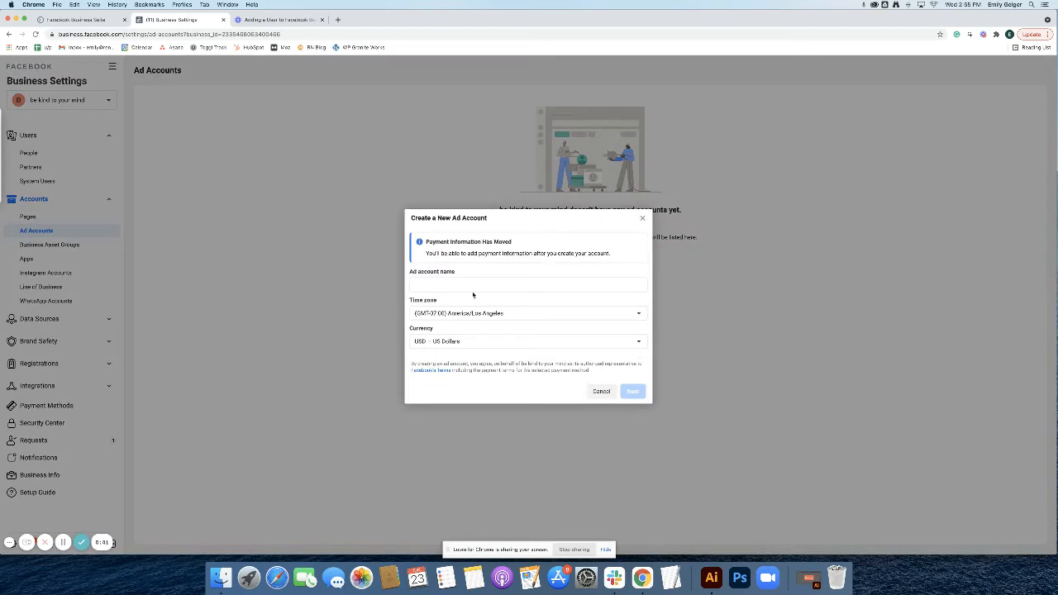
- Name the new ad account 'Test Acco', keep time zone and currency, and continue
left_click(529, 284)
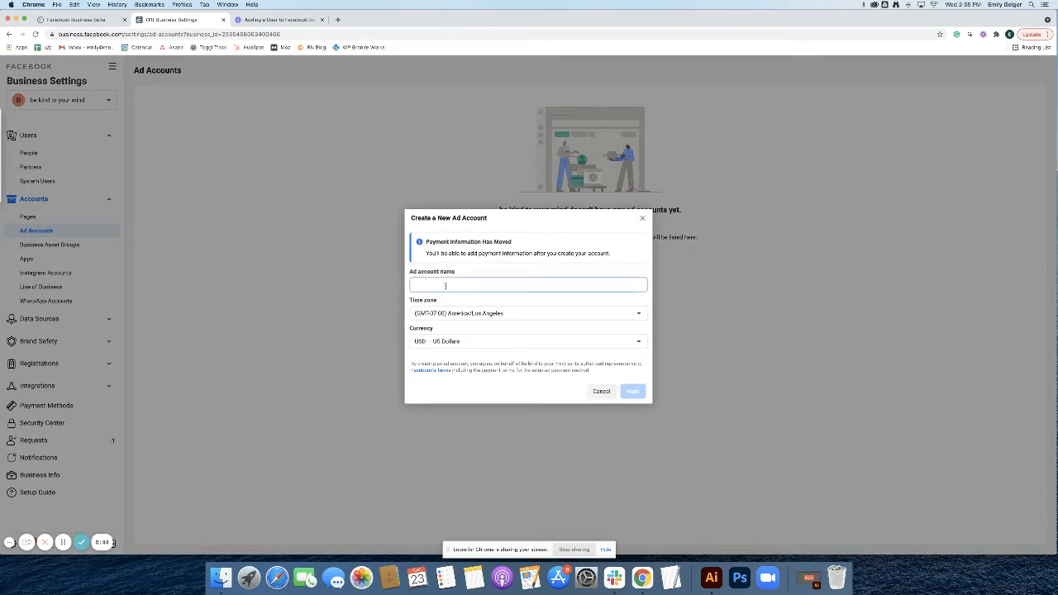
left_click(632, 390)
type("Renoun")
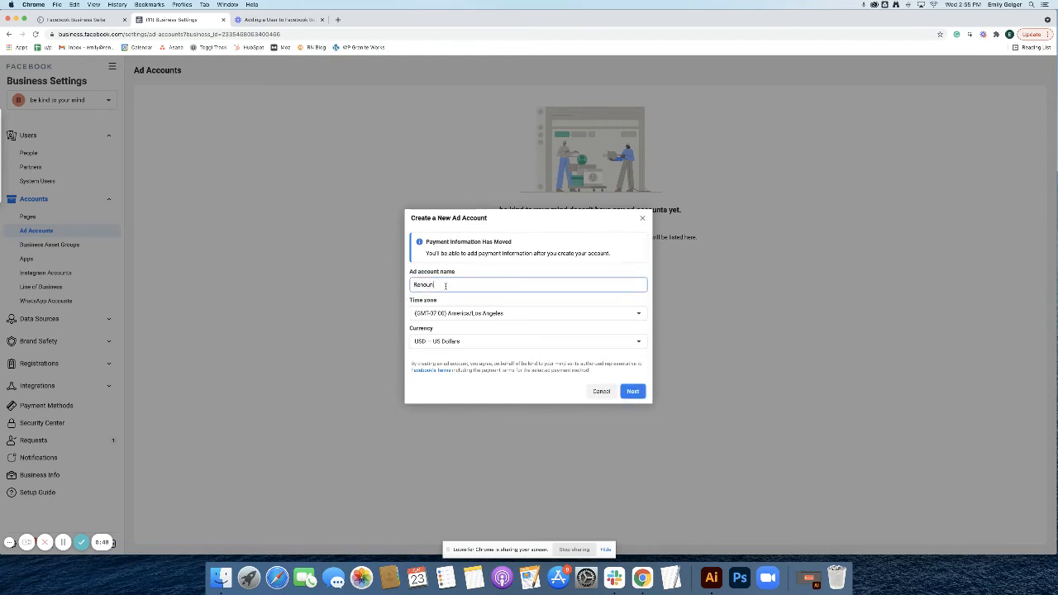
type("Test Account")
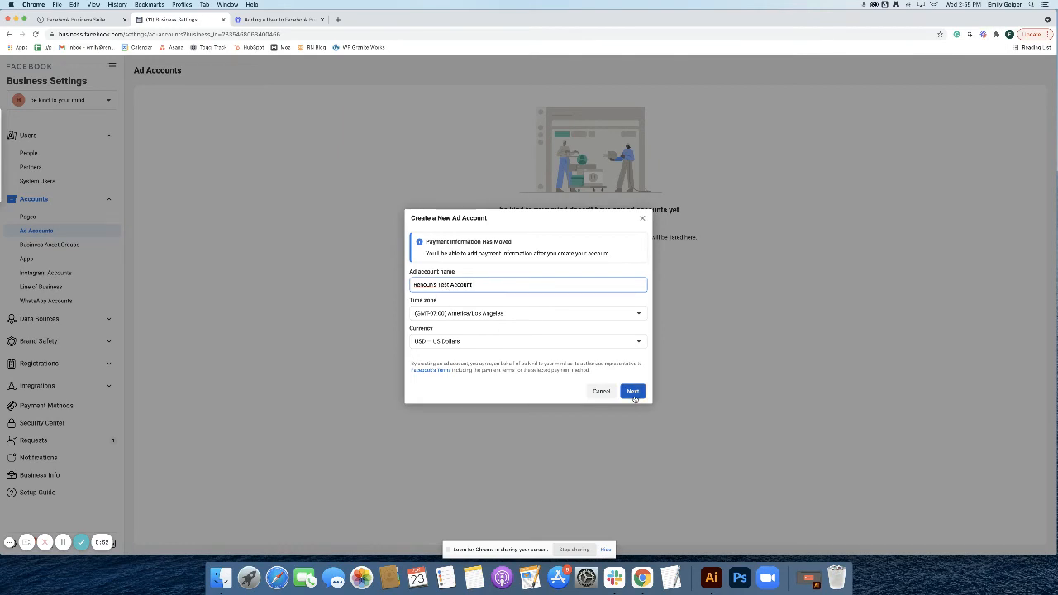
left_click(632, 390)
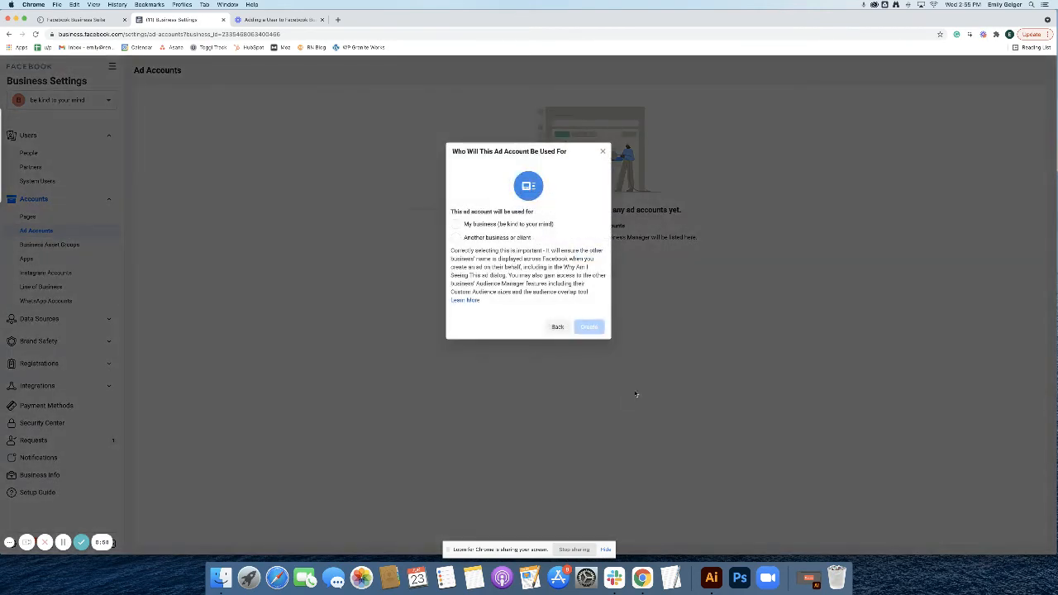
- Mark the ad account as used for 'My business' and create it
left_click(456, 225)
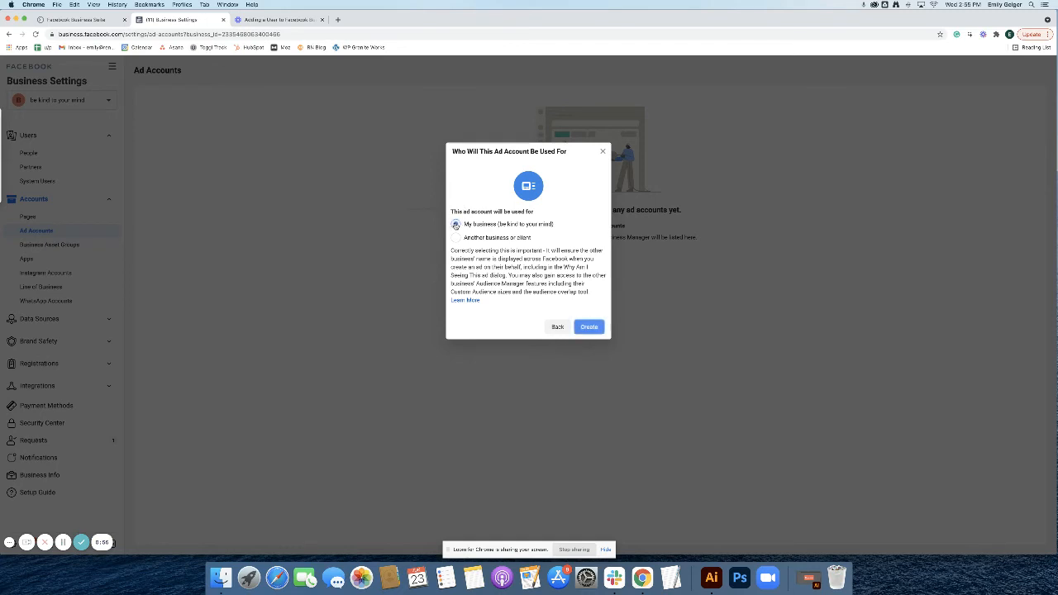
left_click(588, 327)
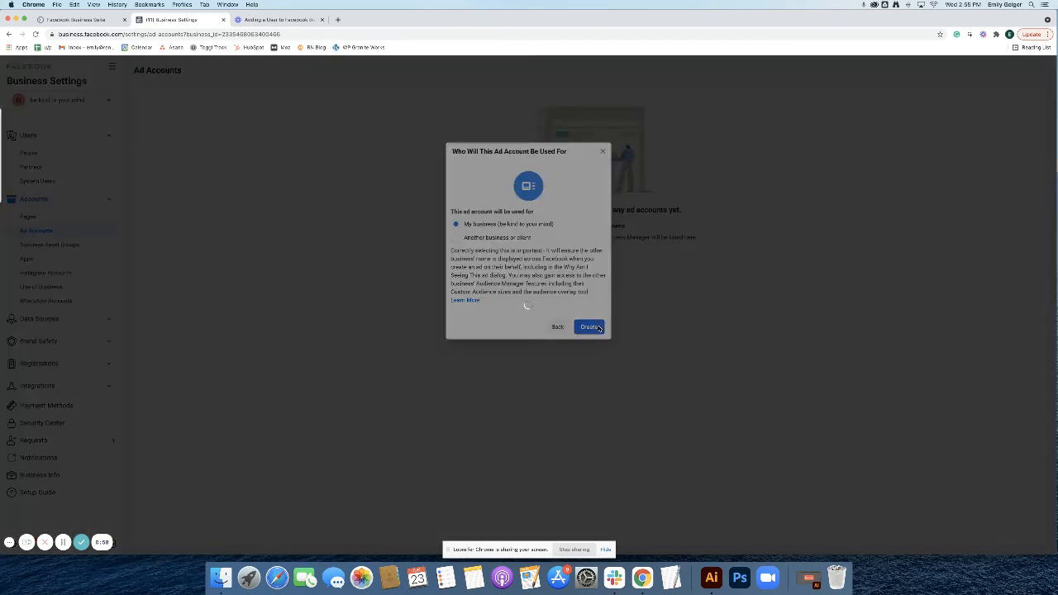
left_click(588, 328)
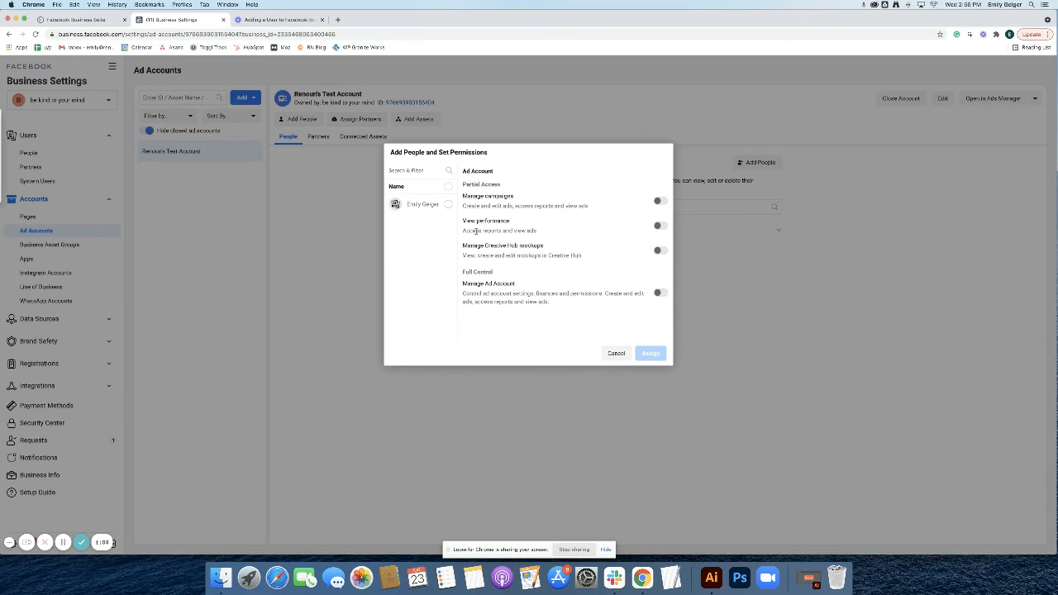
- Tick the person, grant Manage Ad Account full control, and assign the permissions
left_click(450, 205)
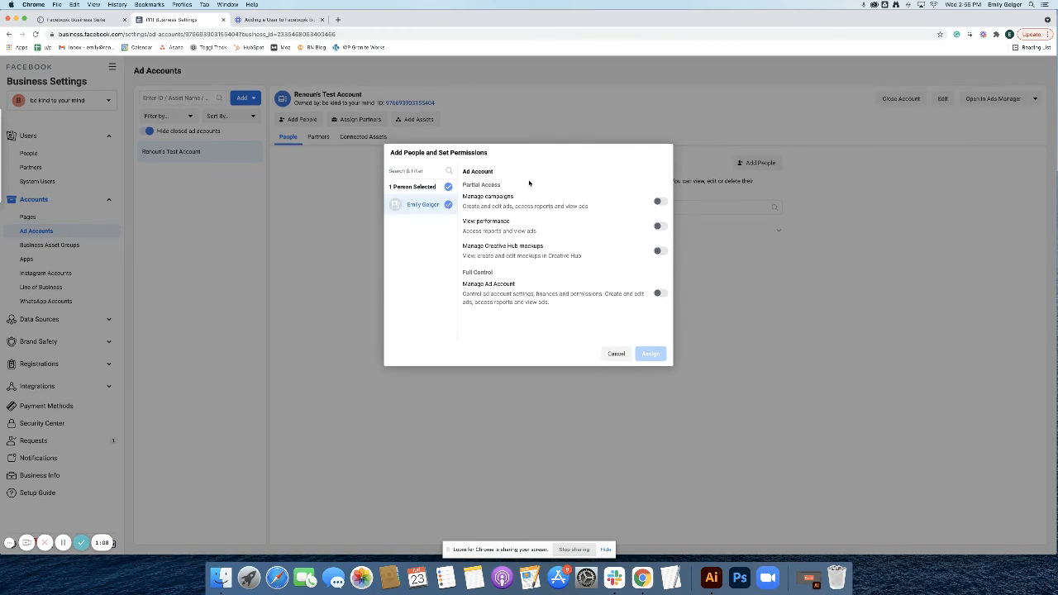
left_click(658, 294)
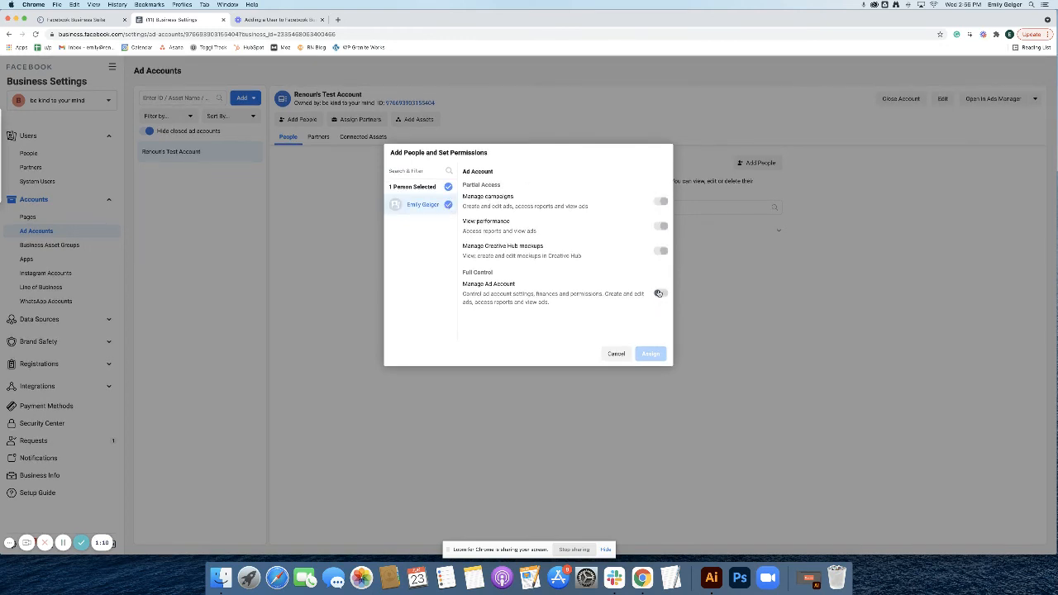
left_click(662, 292)
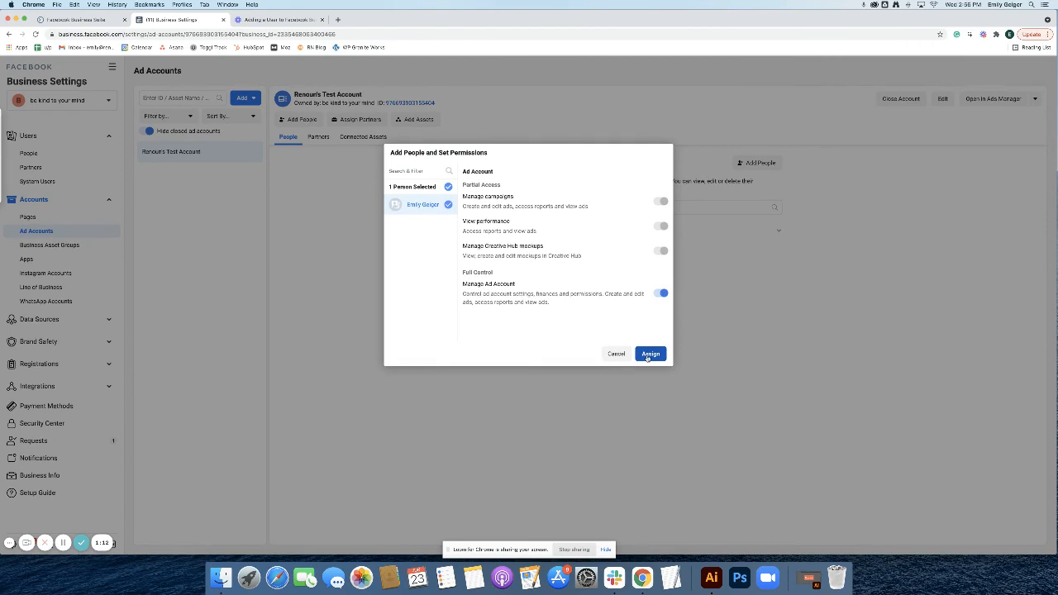
left_click(651, 353)
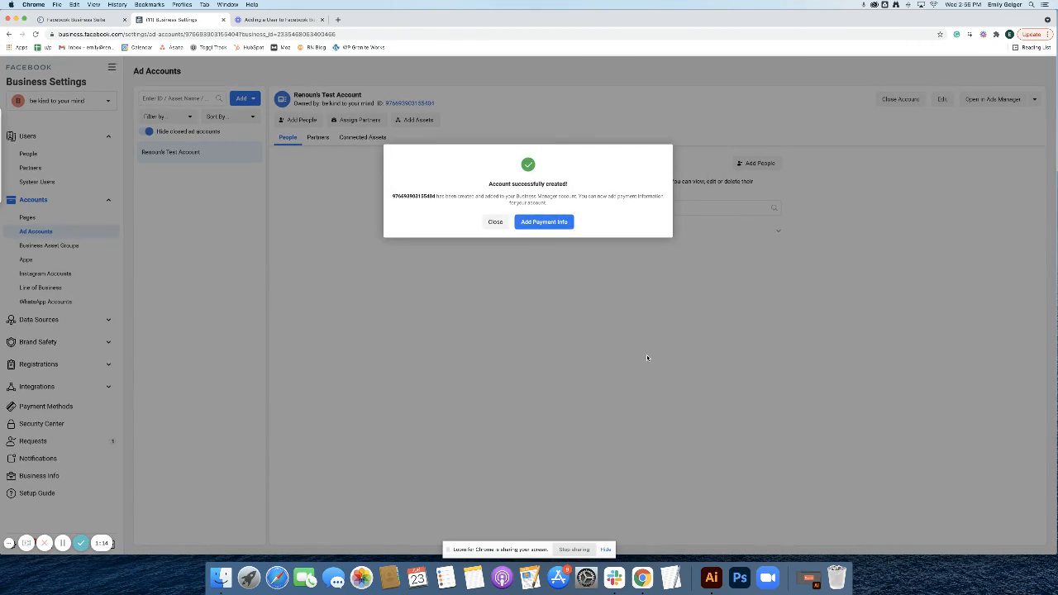